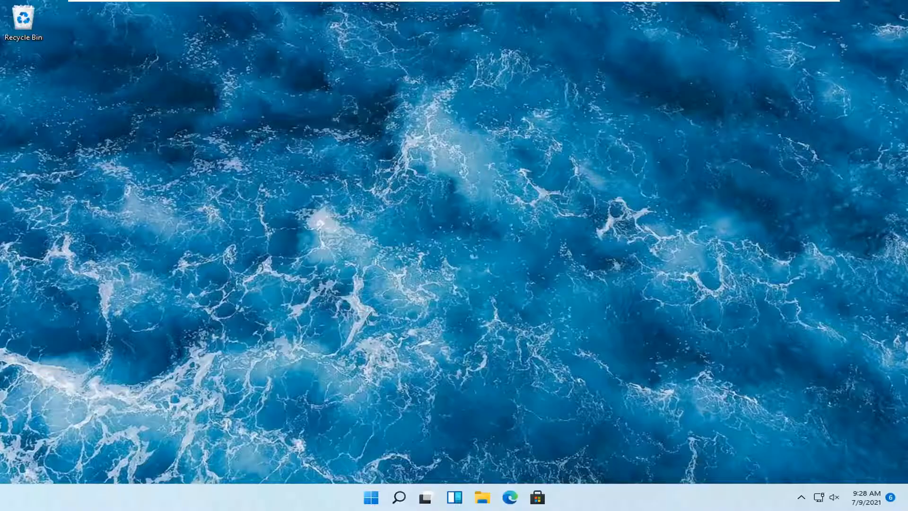
{"action": "mouse_move", "coordinate": [377, 359]}
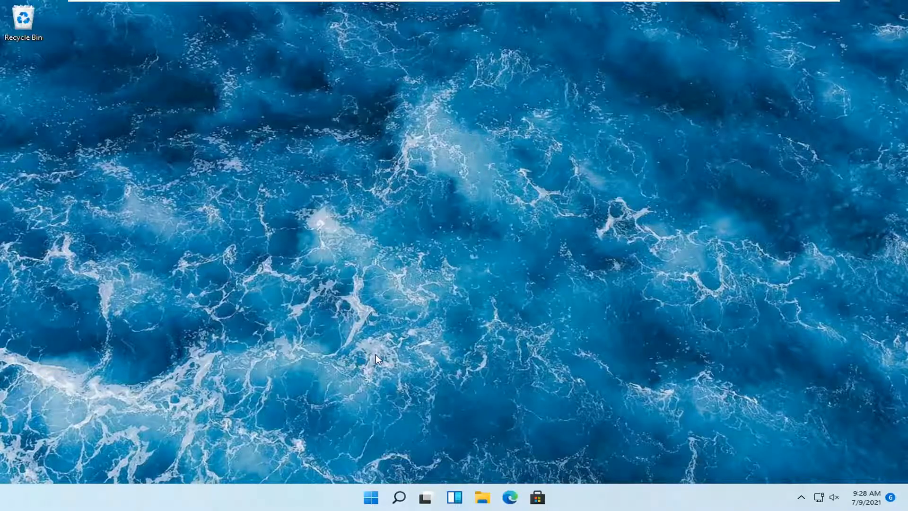
{"action": "mouse_move", "coordinate": [390, 363]}
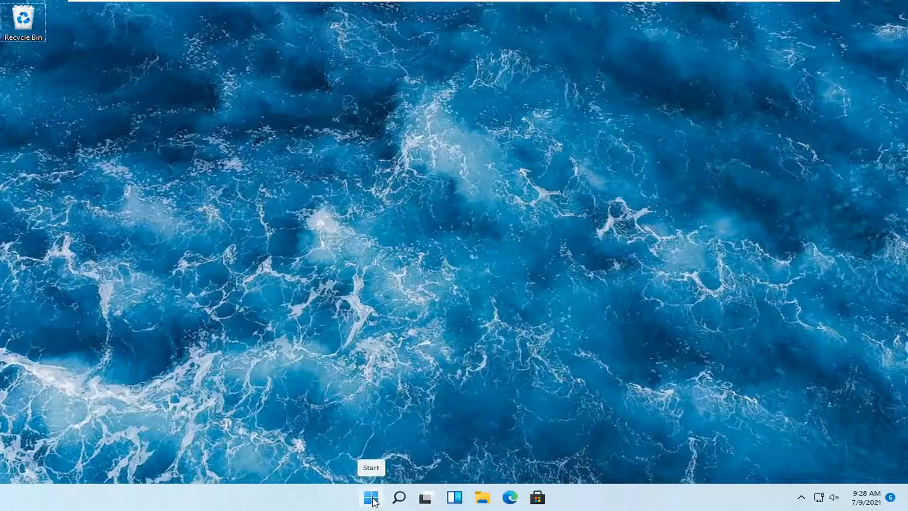
Bring up the Start button's quick-link menu of system tools
{"action": "right_click", "coordinate": [371, 496]}
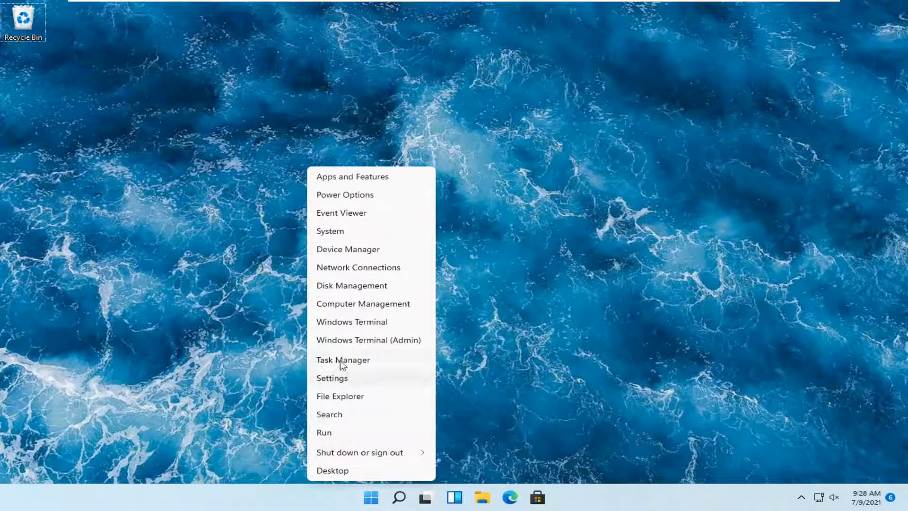
{"action": "mouse_move", "coordinate": [335, 381]}
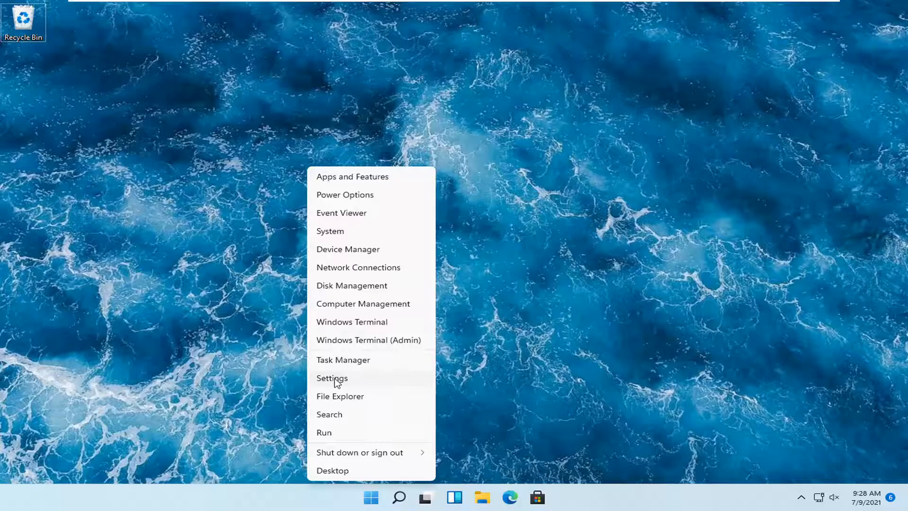
Go from Settings > System > Troubleshoot to the Other troubleshooters list
{"action": "left_click", "coordinate": [331, 378]}
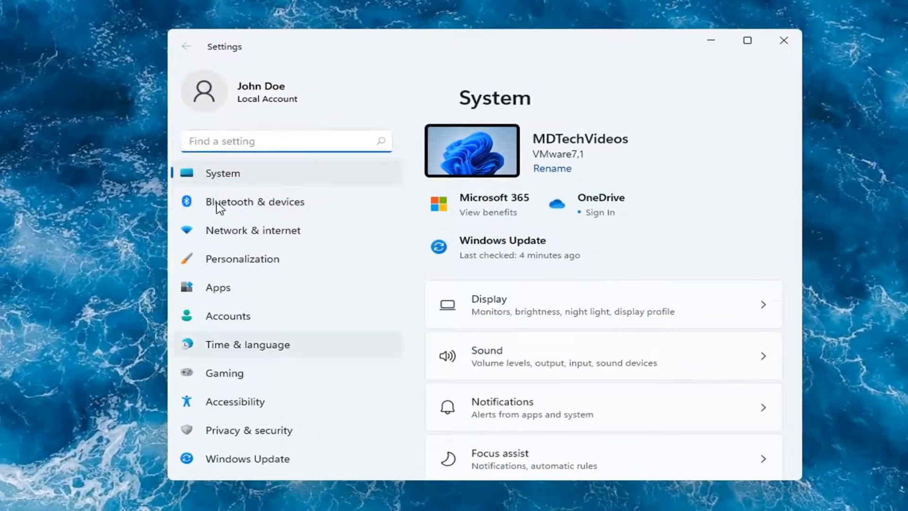
{"action": "scroll", "scroll_direction": "down", "scroll_amount": 3}
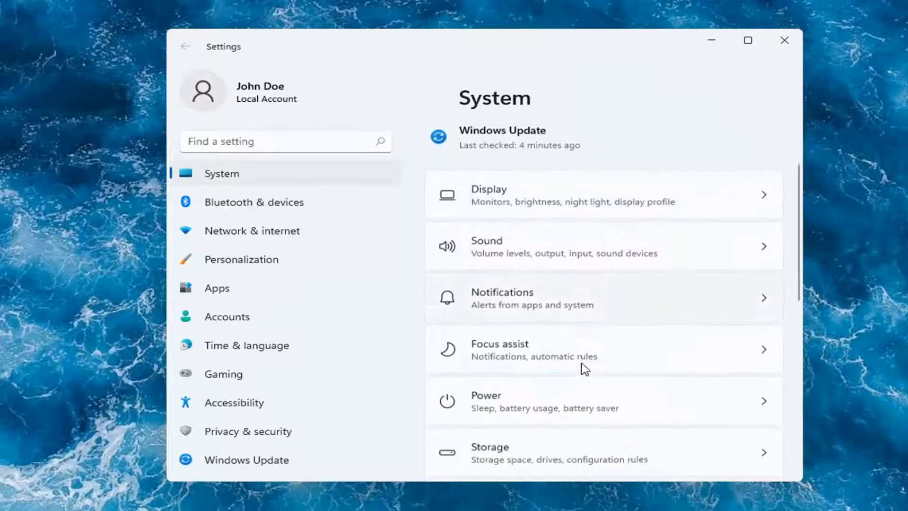
{"action": "scroll", "scroll_direction": "down", "scroll_amount": 3}
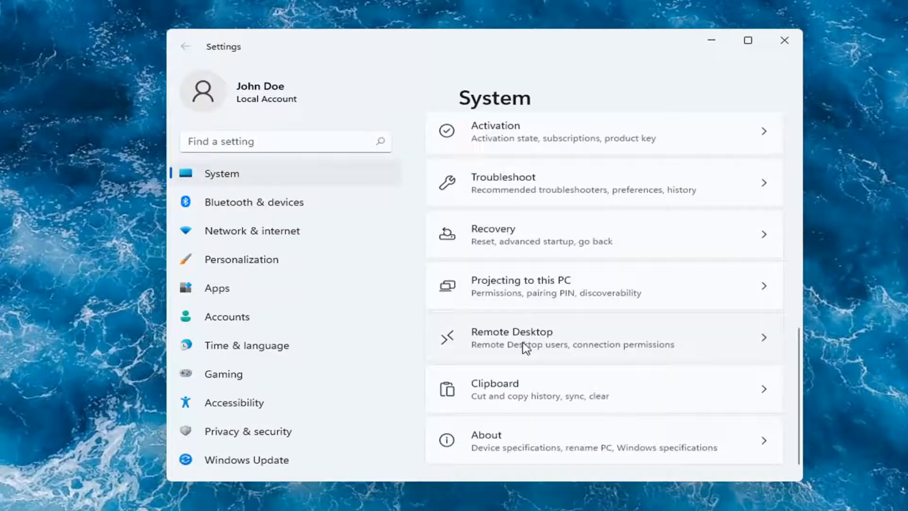
{"action": "scroll", "scroll_direction": "up", "scroll_amount": 3}
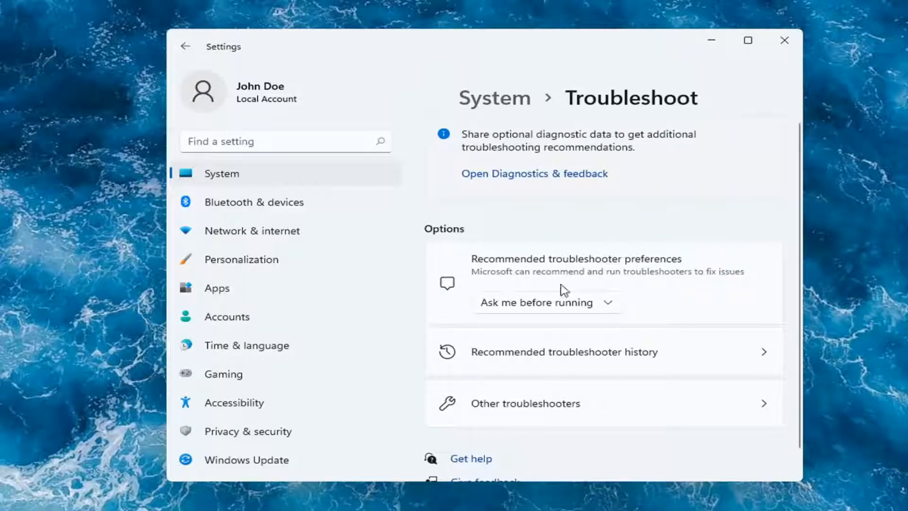
{"action": "mouse_move", "coordinate": [559, 412]}
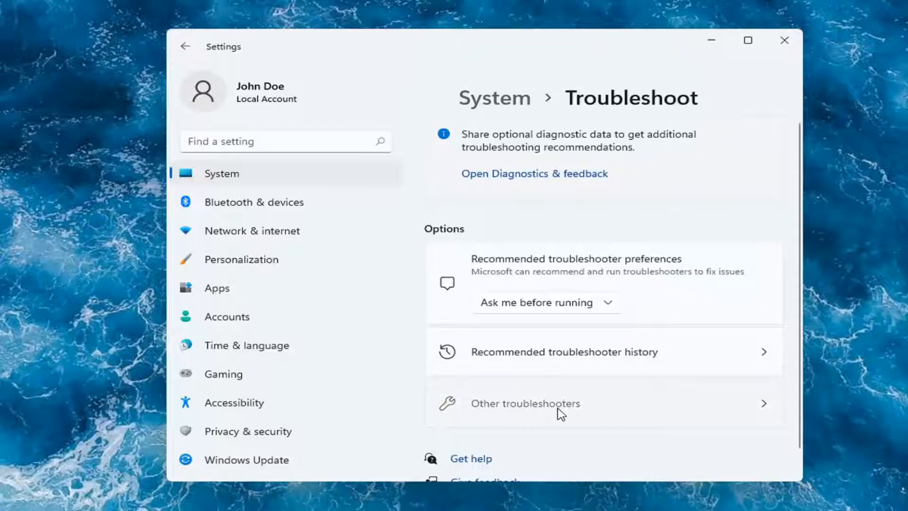
{"action": "left_click", "coordinate": [523, 404]}
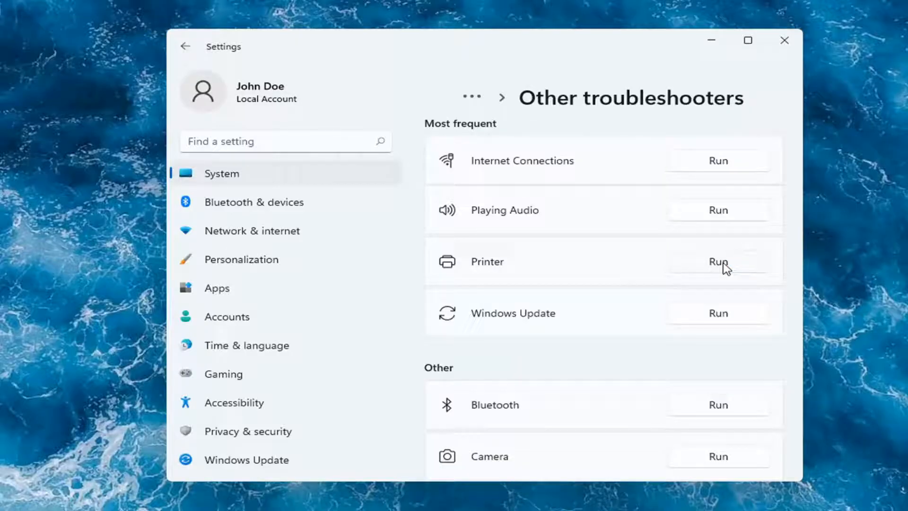
Run the Printer troubleshooter until it reports it couldn't identify the problem
{"action": "left_click", "coordinate": [717, 261]}
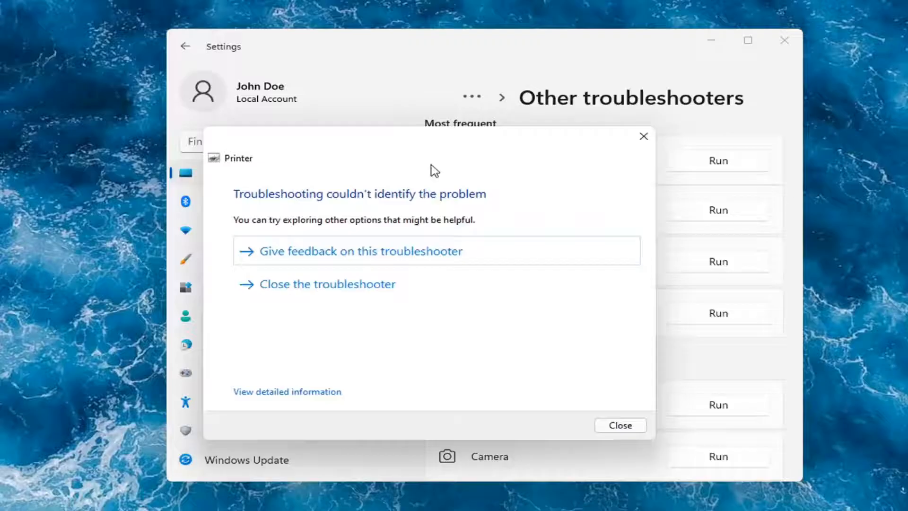
Close the Printer troubleshooter results, returning to Other troubleshooters
{"action": "left_click", "coordinate": [619, 424]}
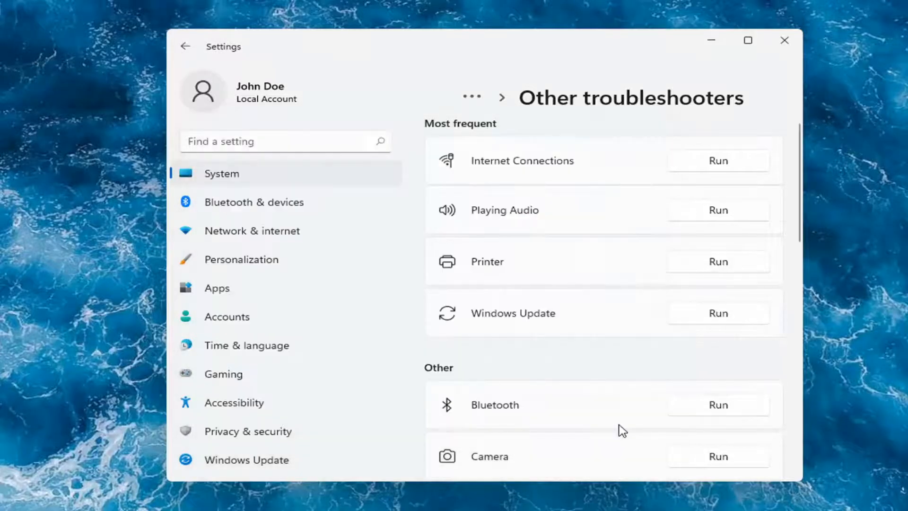
{"action": "mouse_move", "coordinate": [518, 256]}
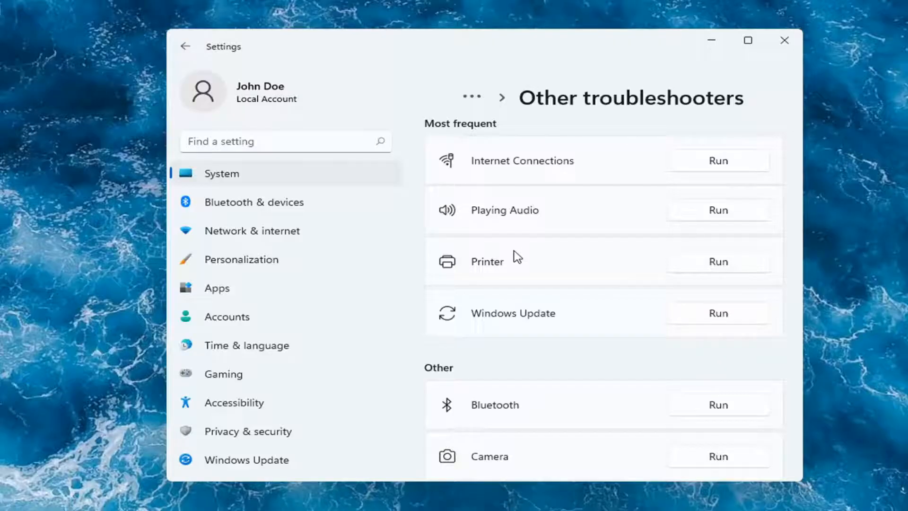
{"action": "mouse_move", "coordinate": [782, 109]}
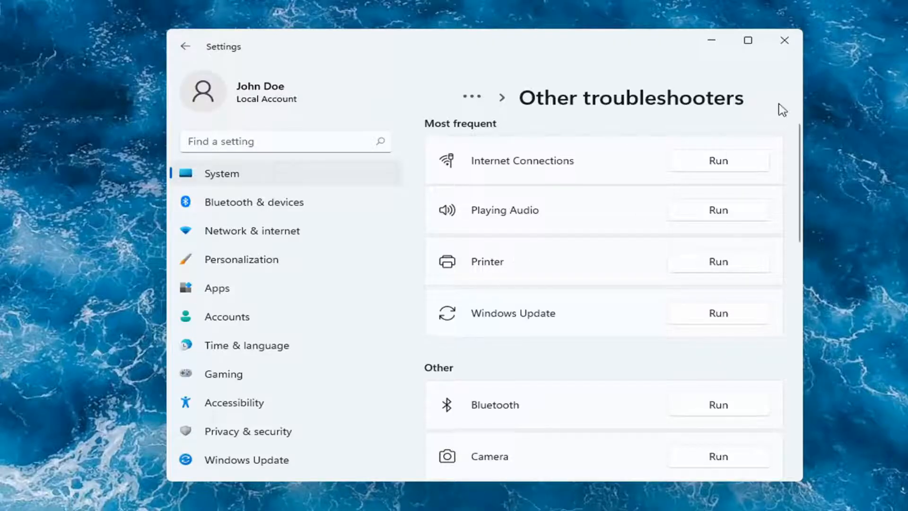
Close Settings and bring up the Start quick-link menu to reach Device Manager
{"action": "left_click", "coordinate": [783, 40]}
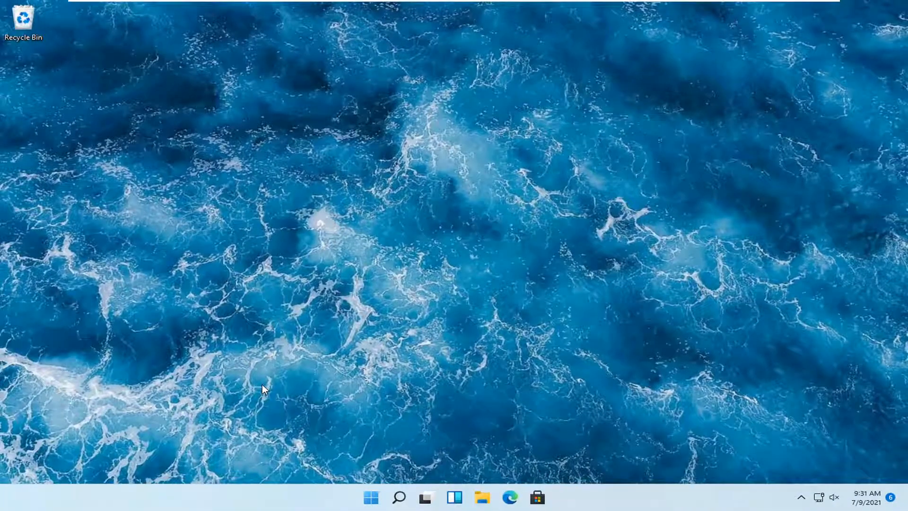
{"action": "mouse_move", "coordinate": [306, 423]}
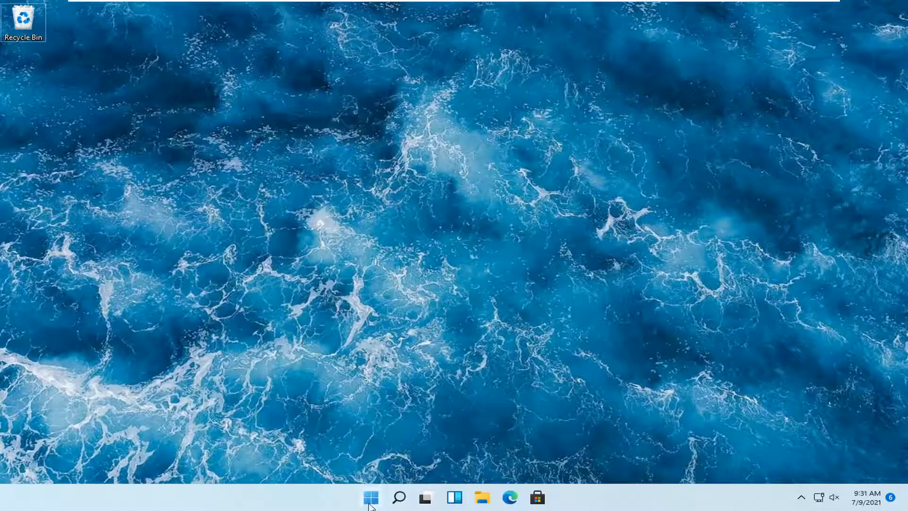
{"action": "right_click", "coordinate": [371, 496]}
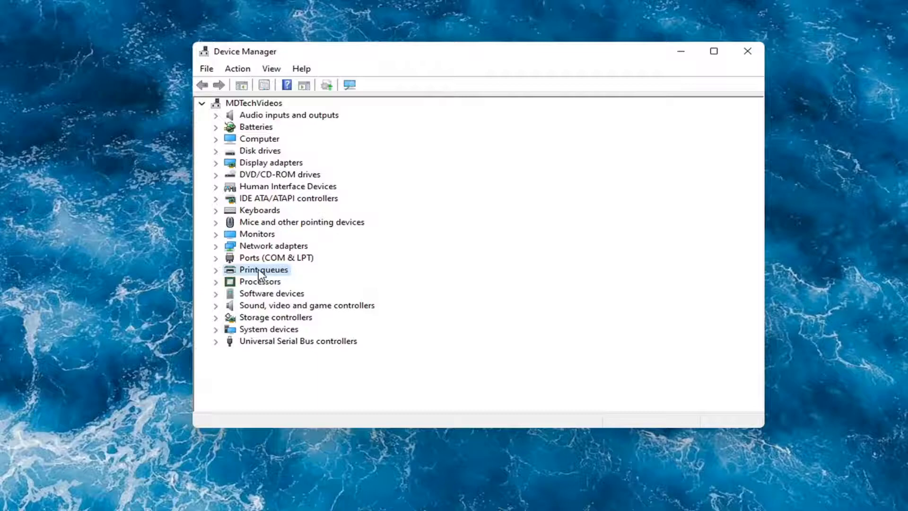
{"action": "left_click", "coordinate": [215, 270]}
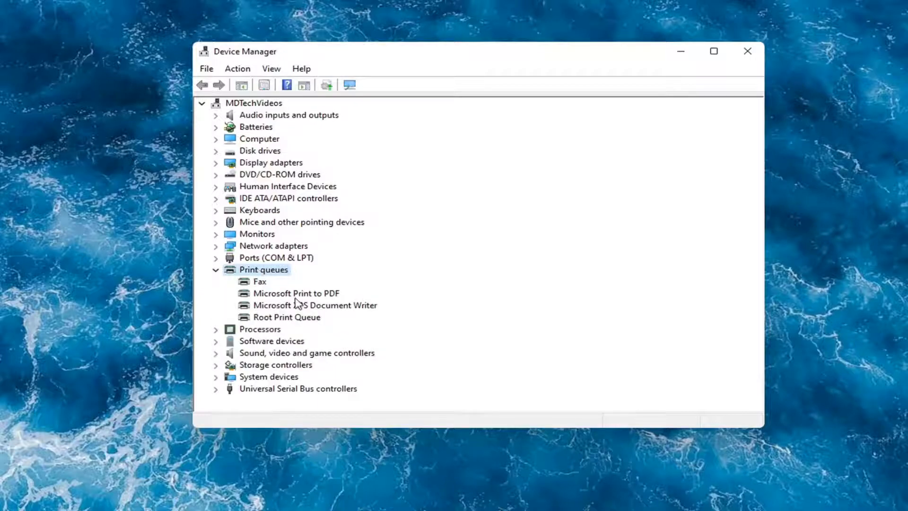
{"action": "left_click", "coordinate": [296, 293]}
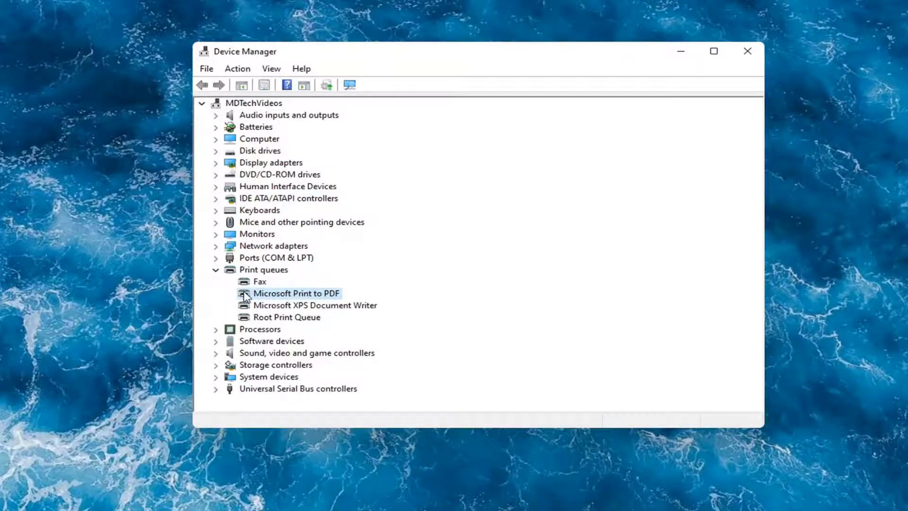
{"action": "right_click", "coordinate": [296, 293]}
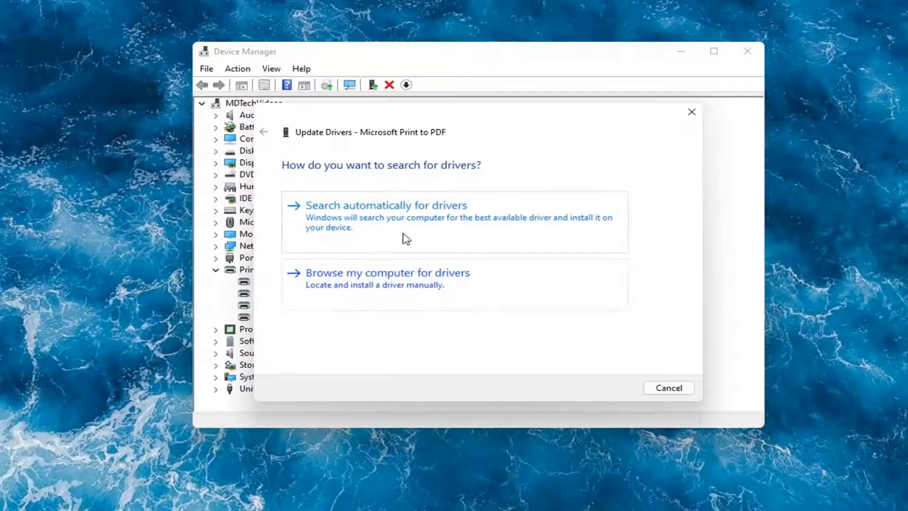
{"action": "mouse_move", "coordinate": [311, 218]}
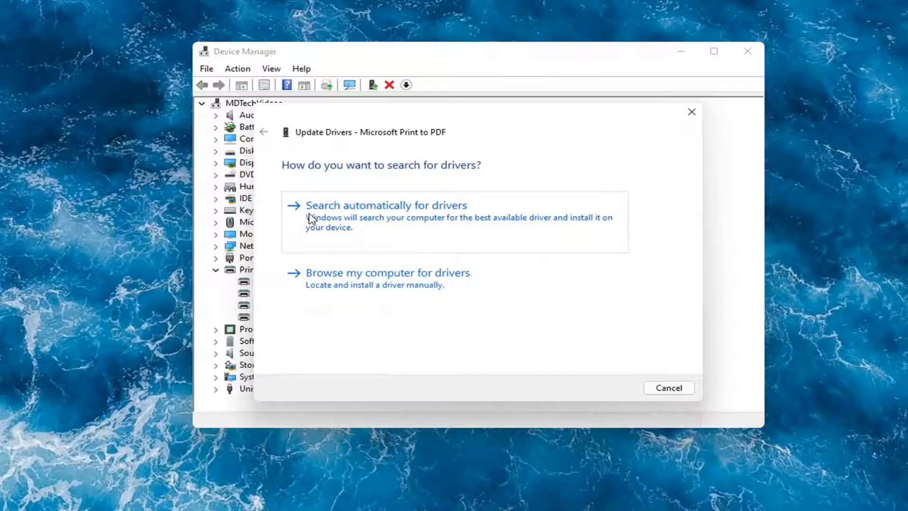
{"action": "left_click", "coordinate": [385, 205]}
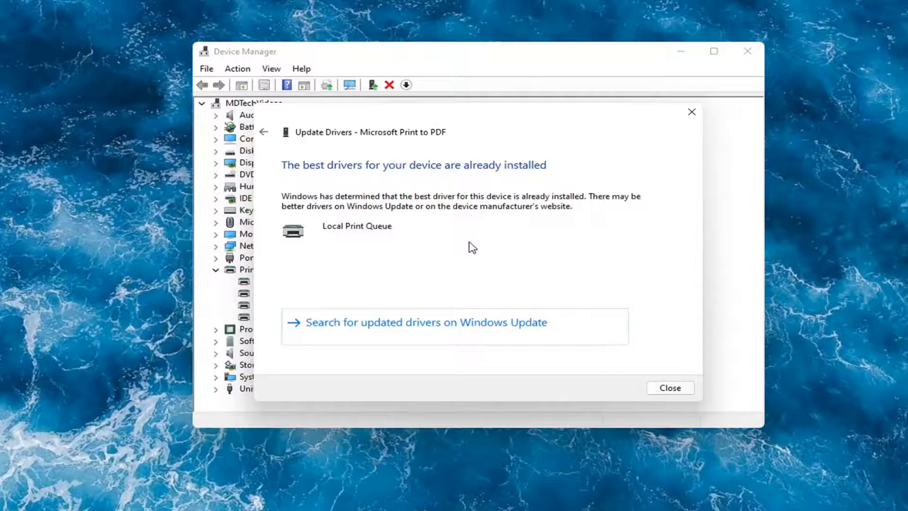
{"action": "mouse_move", "coordinate": [426, 331]}
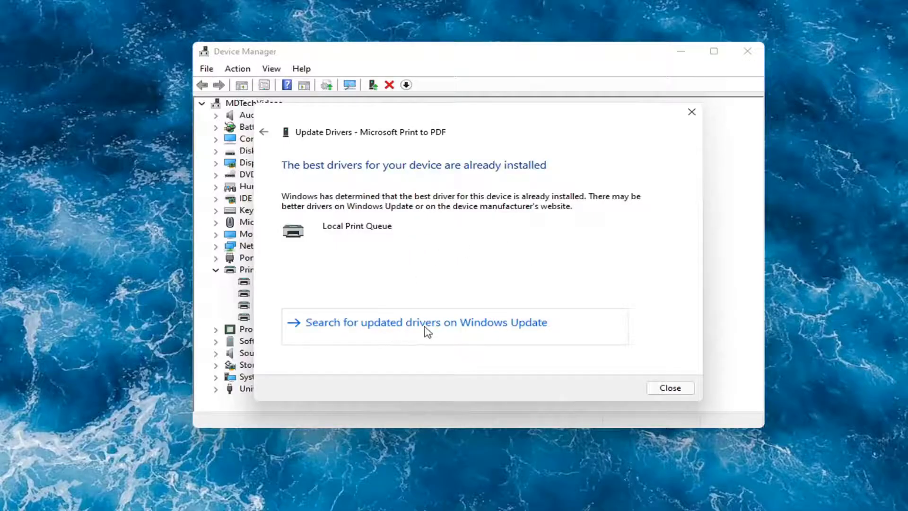
{"action": "left_click", "coordinate": [670, 387]}
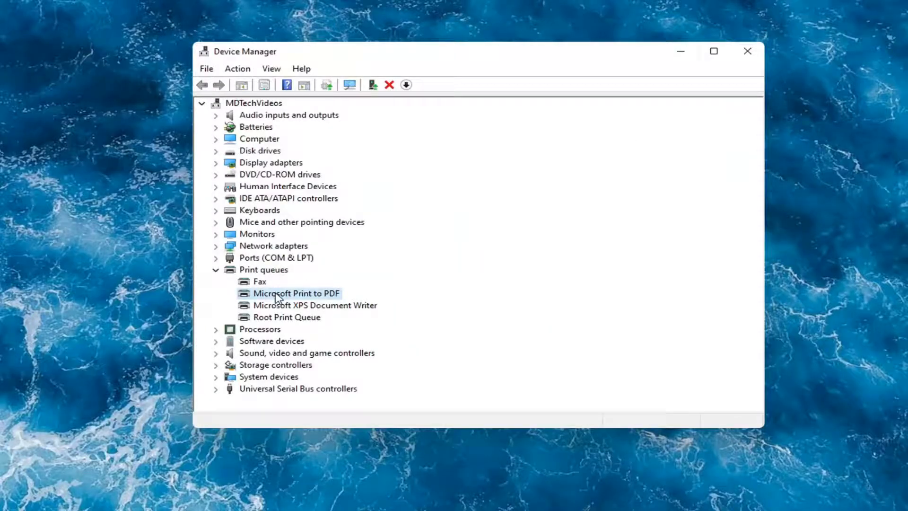
Start updating the Microsoft Print to PDF driver, choosing to pick from drivers on the computer
{"action": "right_click", "coordinate": [294, 292]}
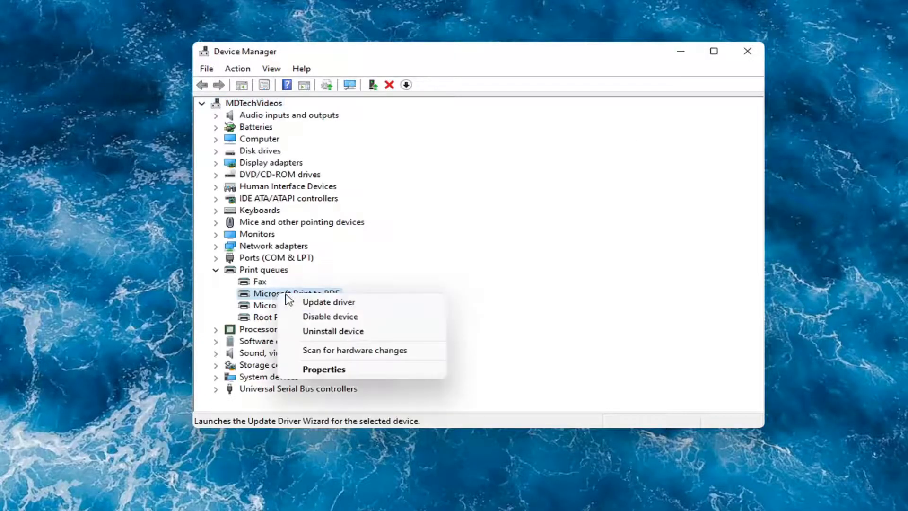
{"action": "left_click", "coordinate": [328, 302]}
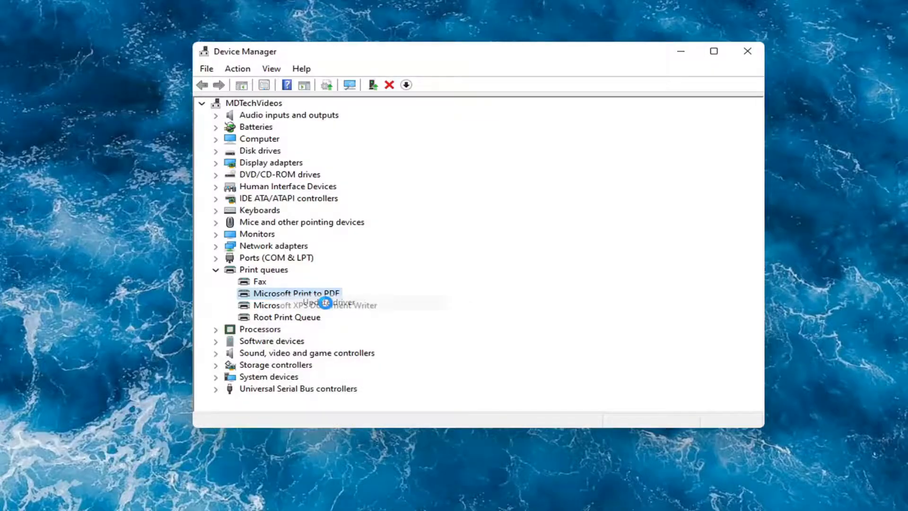
{"action": "left_click", "coordinate": [294, 293]}
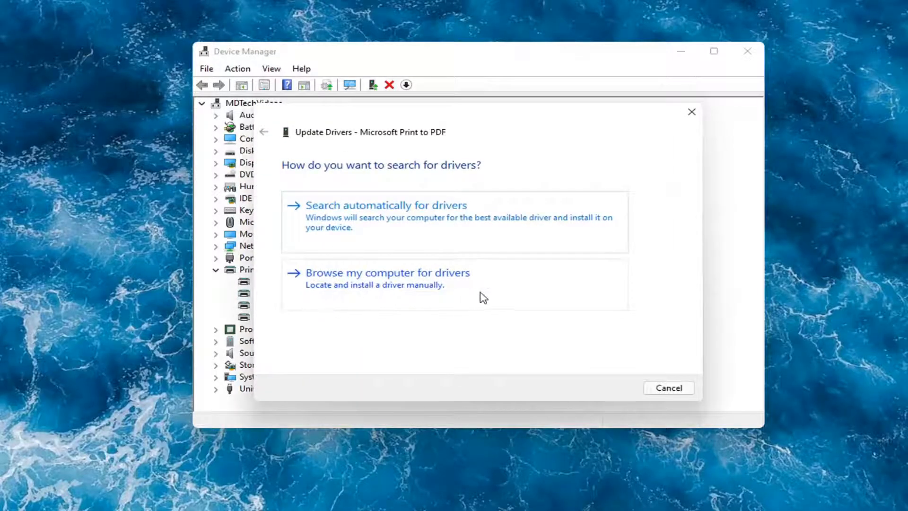
{"action": "left_click", "coordinate": [388, 272]}
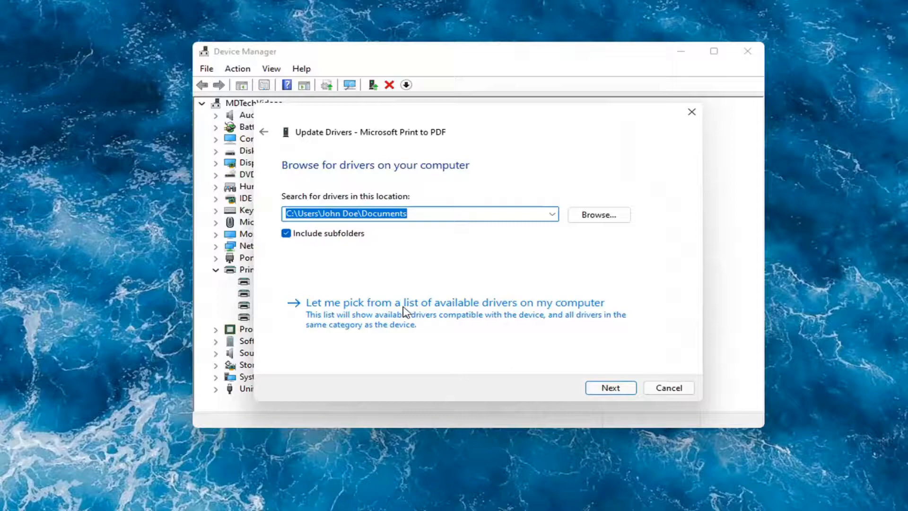
{"action": "mouse_move", "coordinate": [442, 314]}
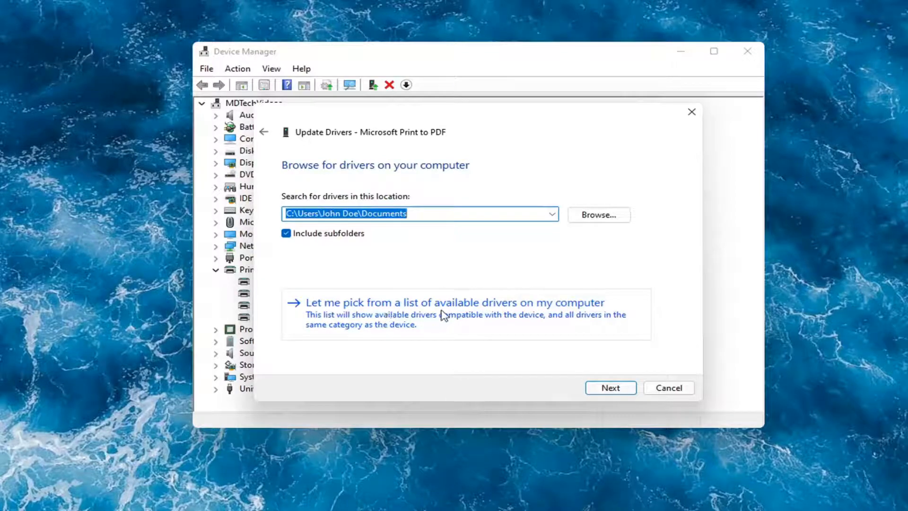
{"action": "left_click", "coordinate": [455, 302]}
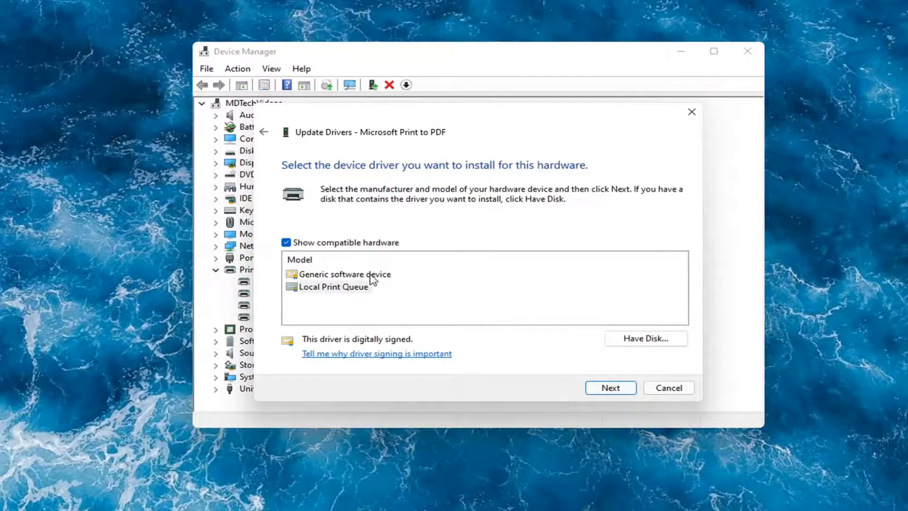
{"action": "mouse_move", "coordinate": [405, 286]}
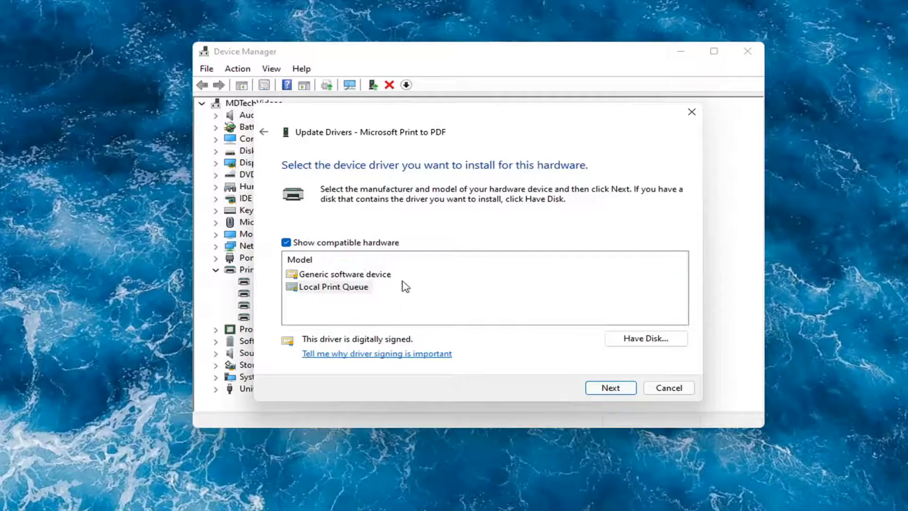
Select Local Print Queue as the driver, install it and close the success report
{"action": "left_click", "coordinate": [344, 274]}
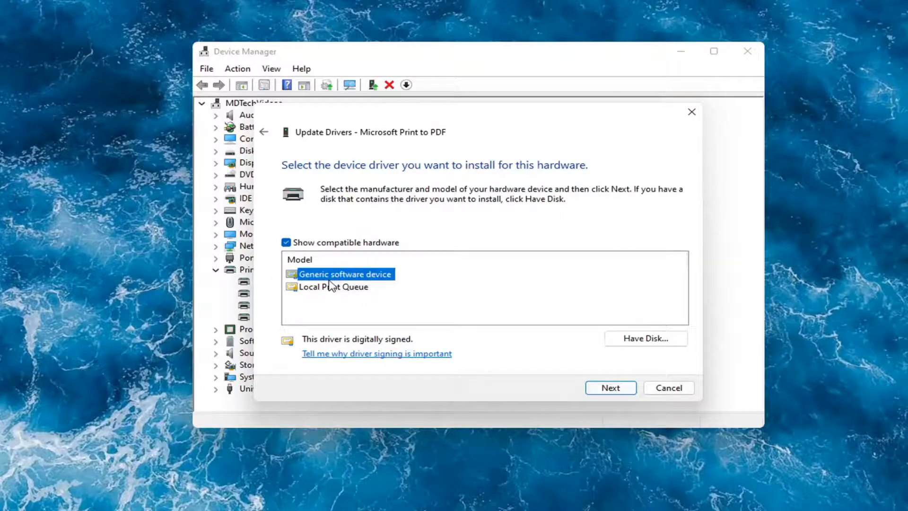
{"action": "left_click", "coordinate": [333, 286]}
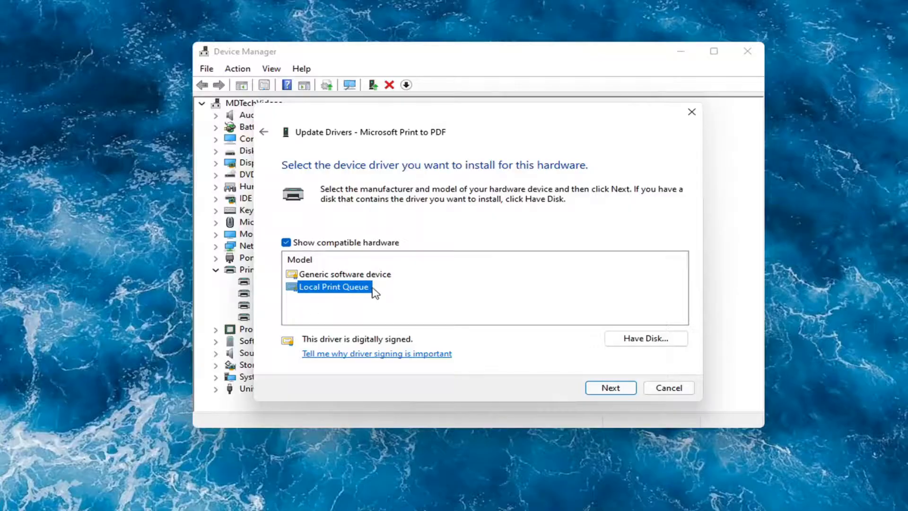
{"action": "mouse_move", "coordinate": [377, 298]}
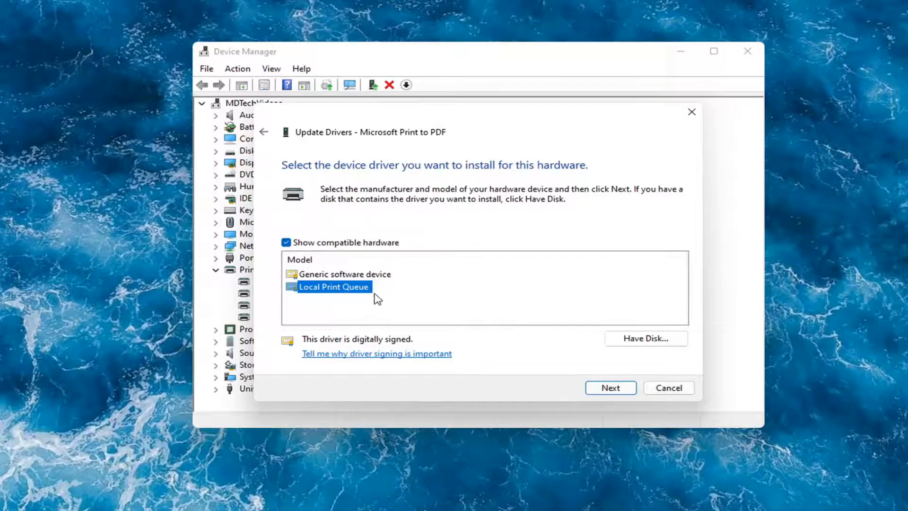
{"action": "left_click", "coordinate": [610, 388]}
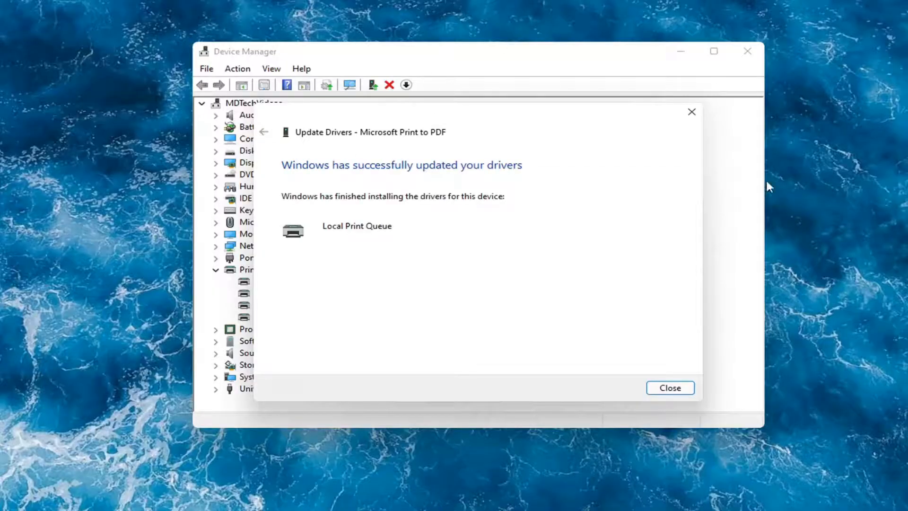
{"action": "left_click", "coordinate": [669, 387]}
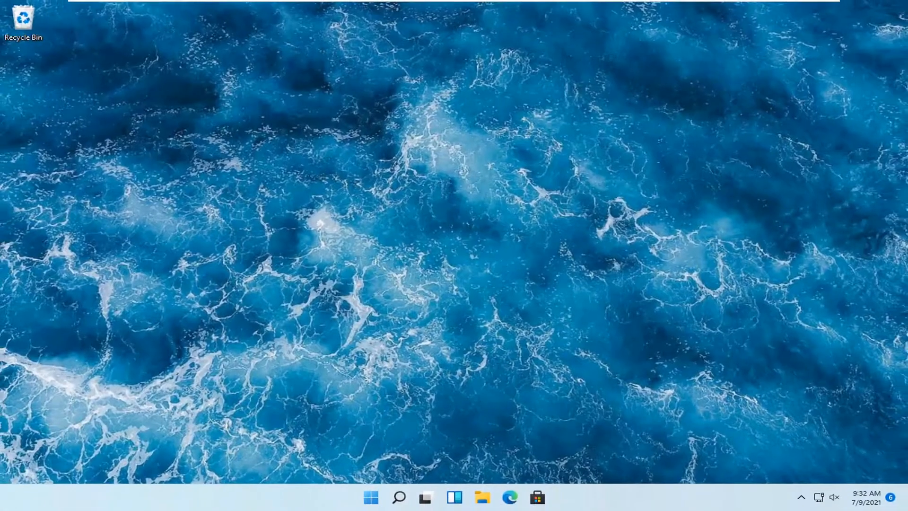